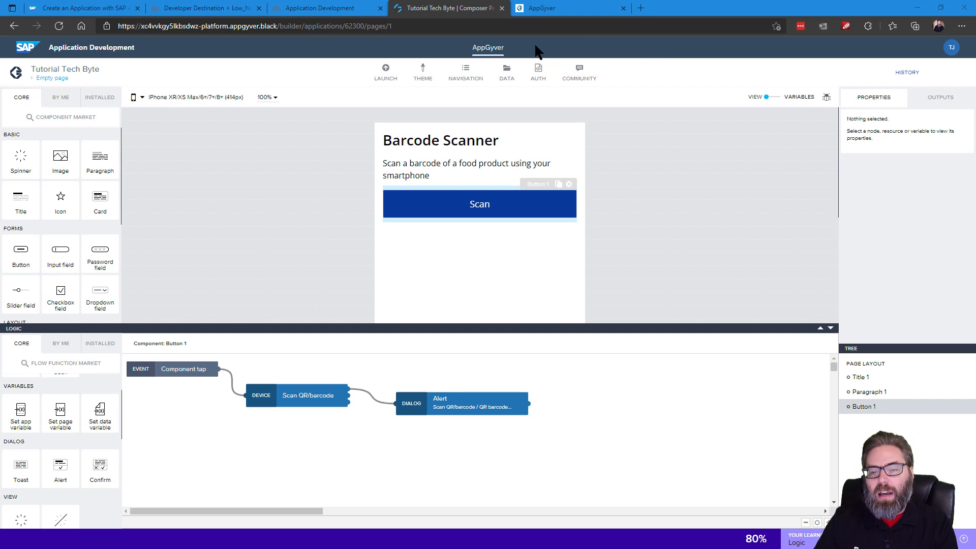
mouse_move(507, 72)
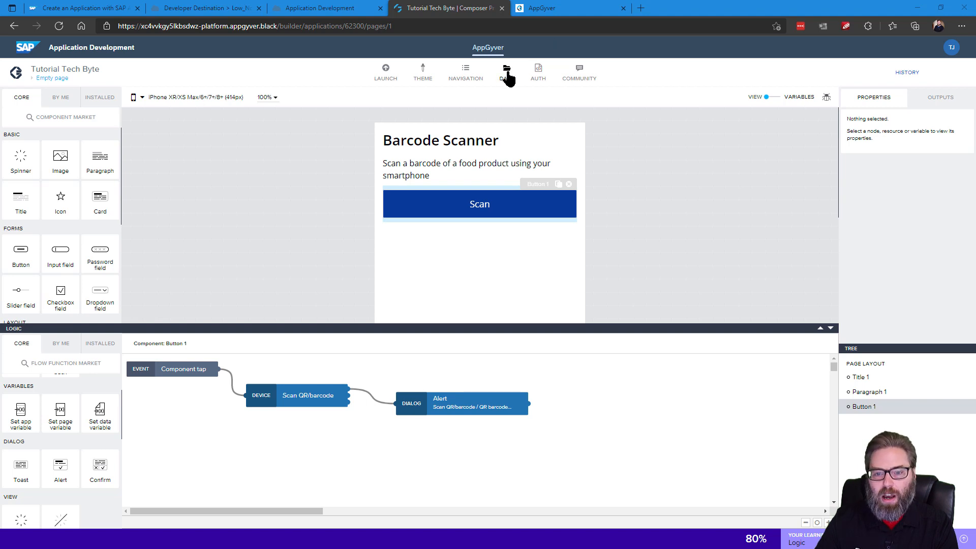
Go to the app's Data section and bring up the Add Data Resource type menu.
left_click(506, 71)
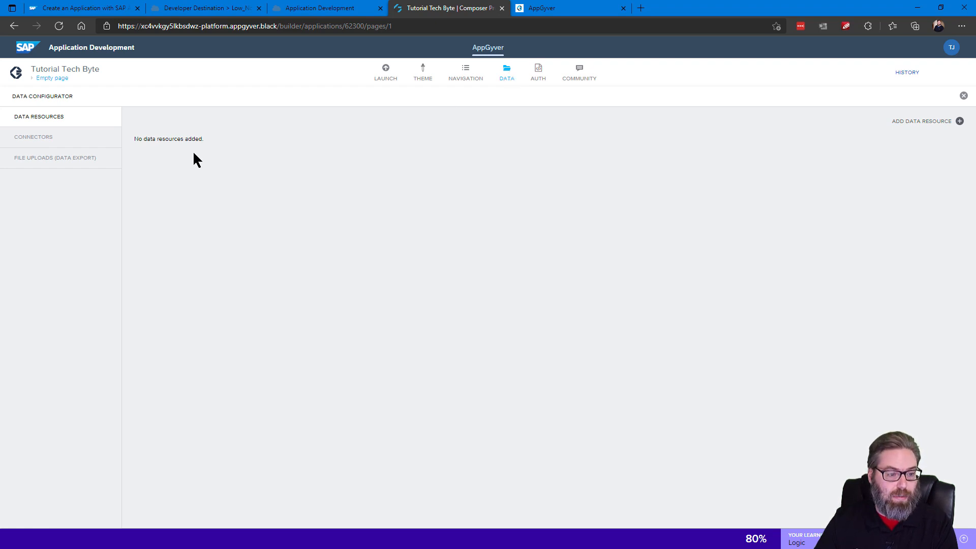
mouse_move(243, 146)
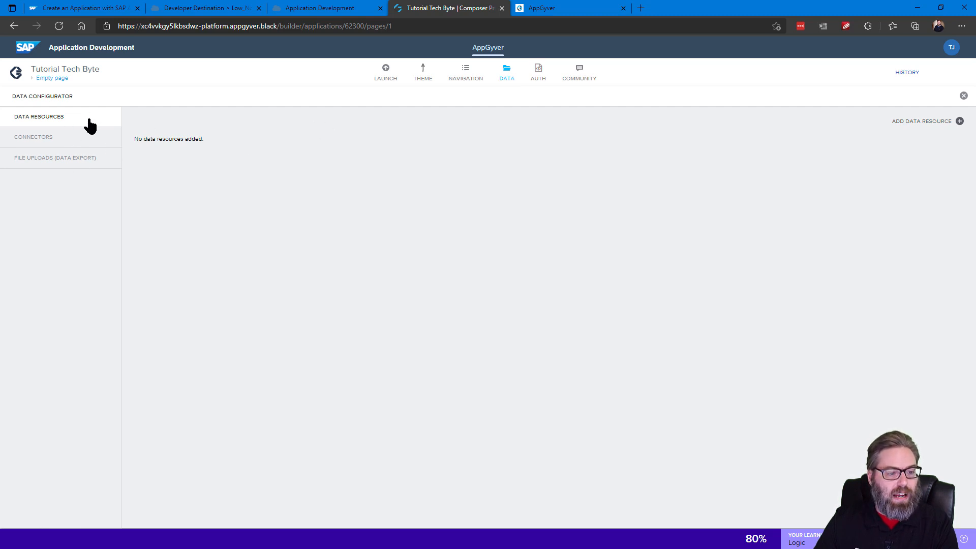
mouse_move(111, 132)
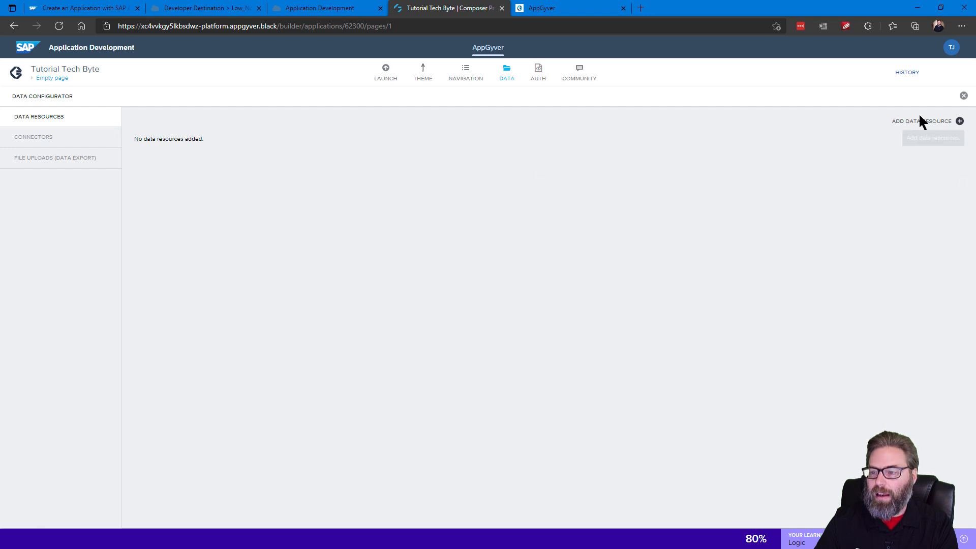
mouse_move(924, 121)
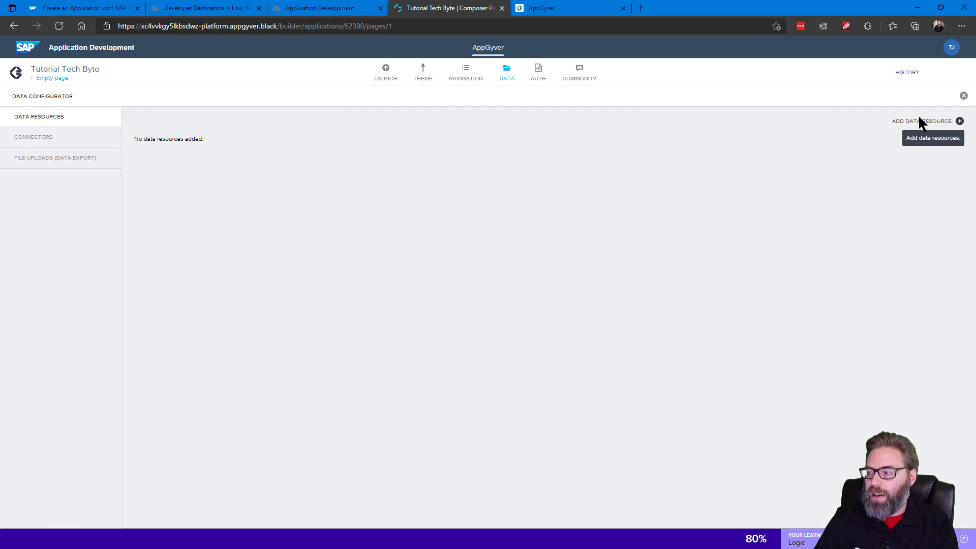
left_click(927, 121)
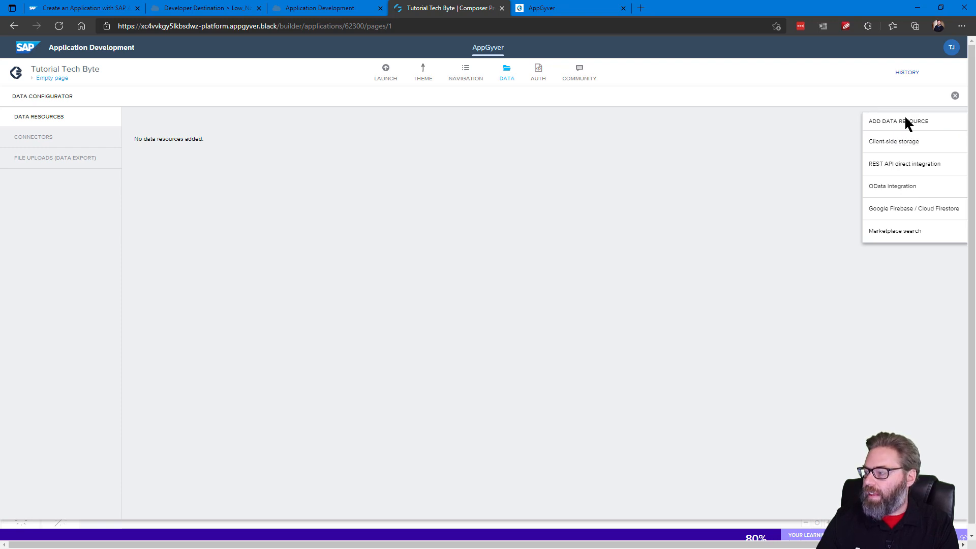
mouse_move(890, 121)
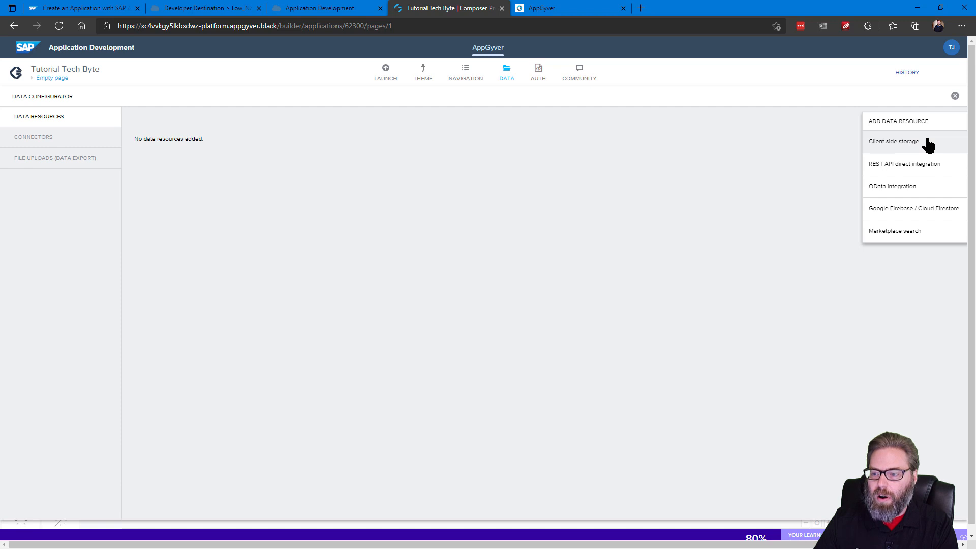
mouse_move(924, 195)
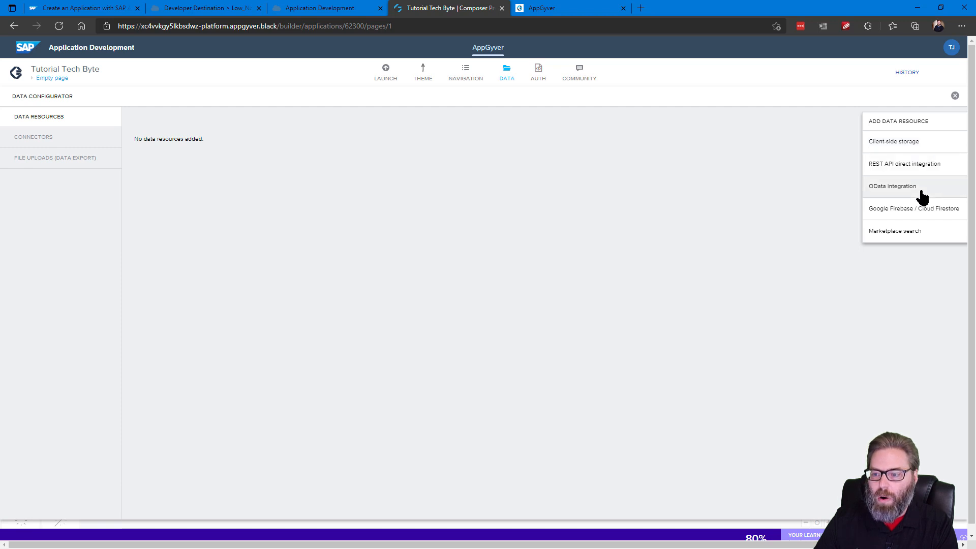
mouse_move(936, 199)
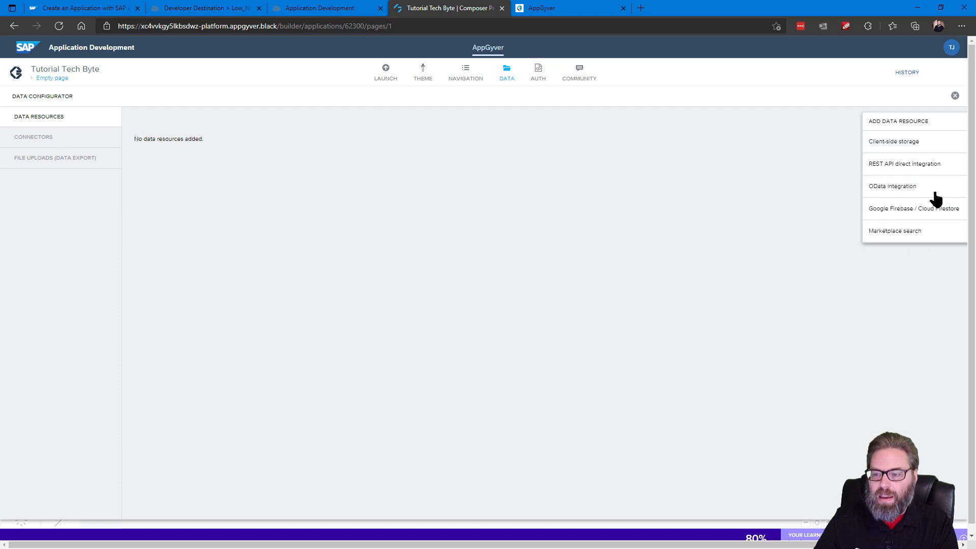
mouse_move(916, 171)
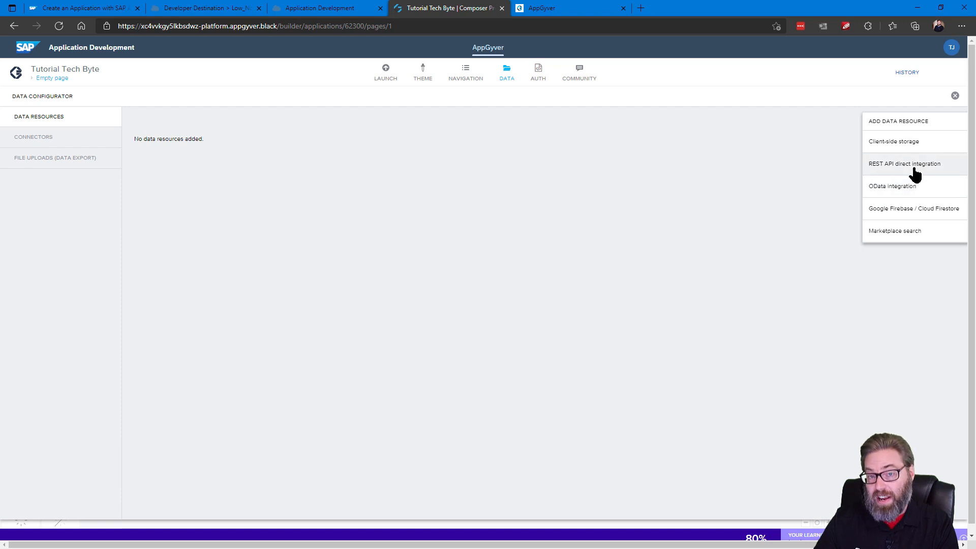
mouse_move(915, 185)
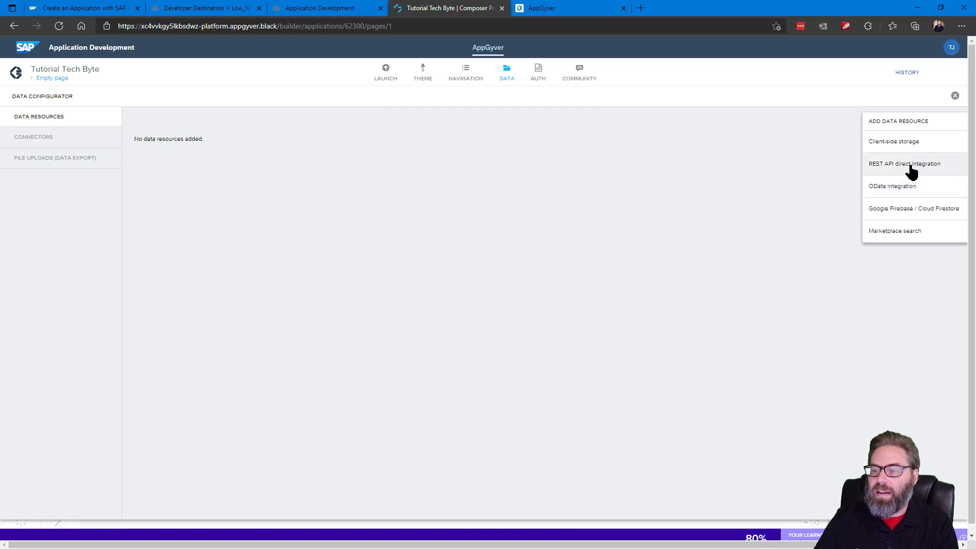
Create a REST API direct integration resource OpenFoodFacts described as 'Data from the Open Food Facts API'.
left_click(904, 163)
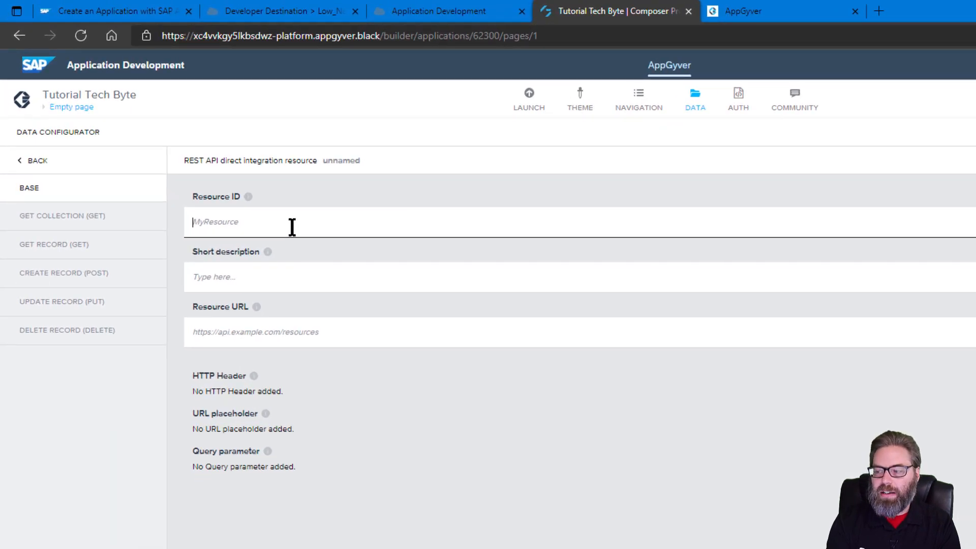
type("OpenFoodFacts")
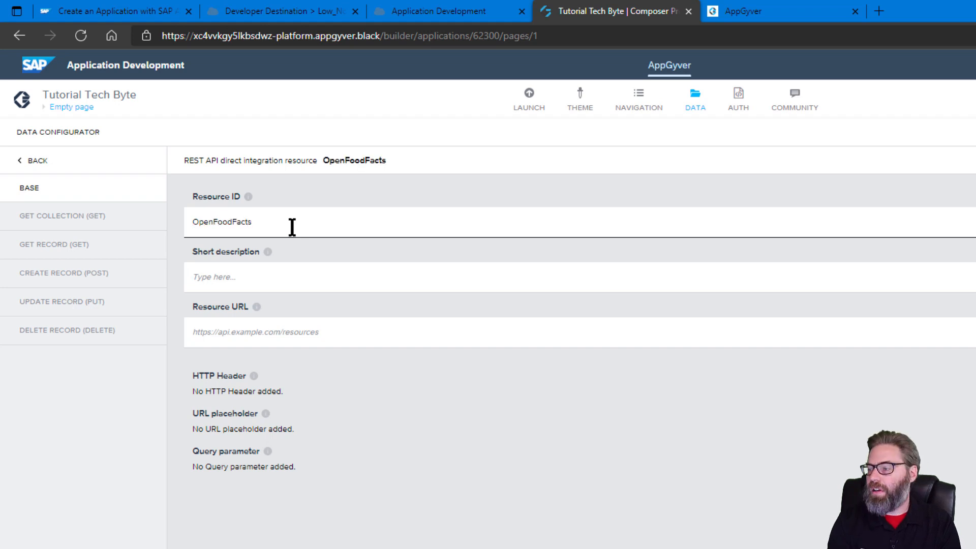
type("Data from the")
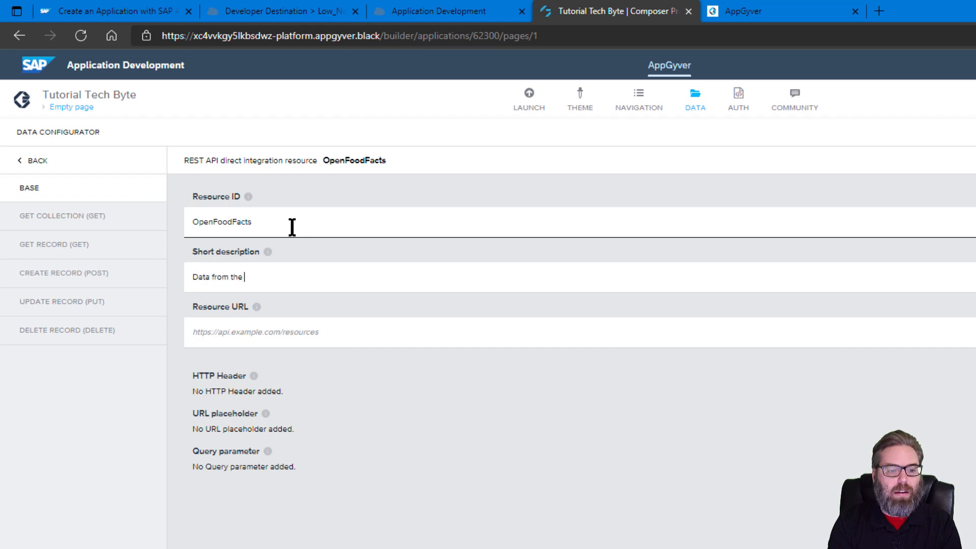
type("Open Food F")
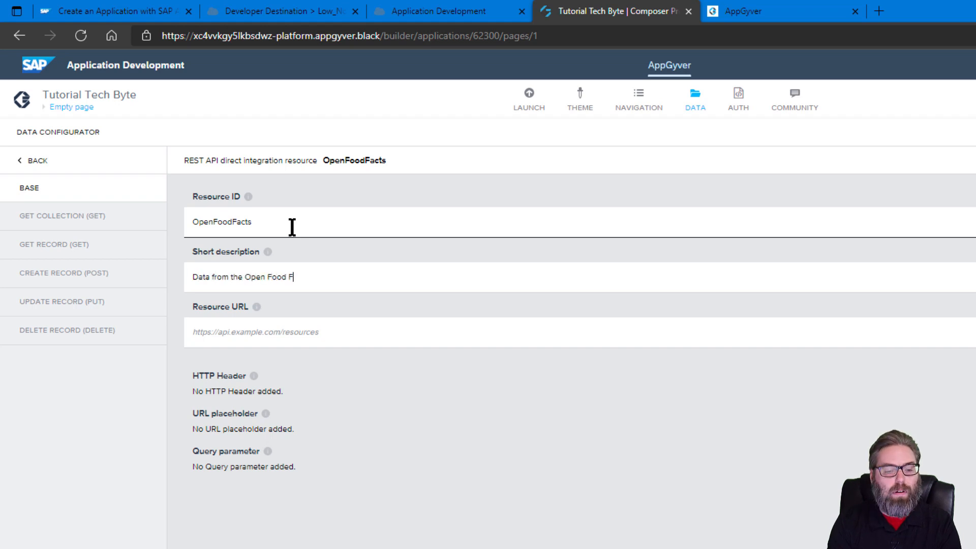
type("acts API")
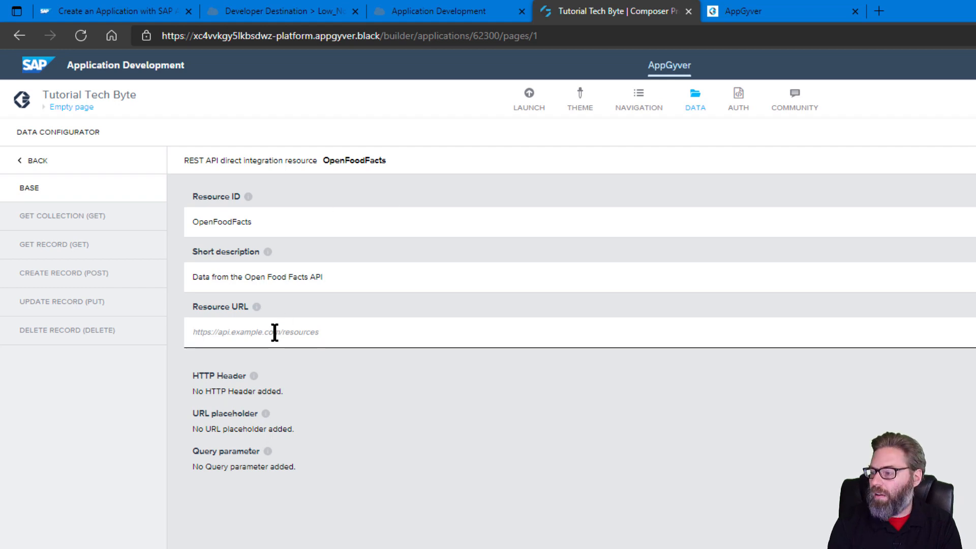
type("https:/")
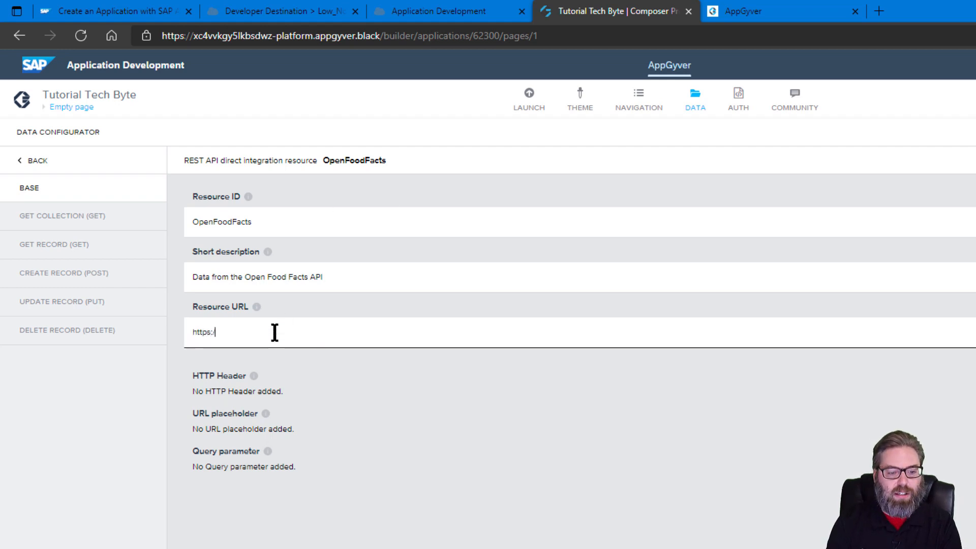
type("world.openfood")
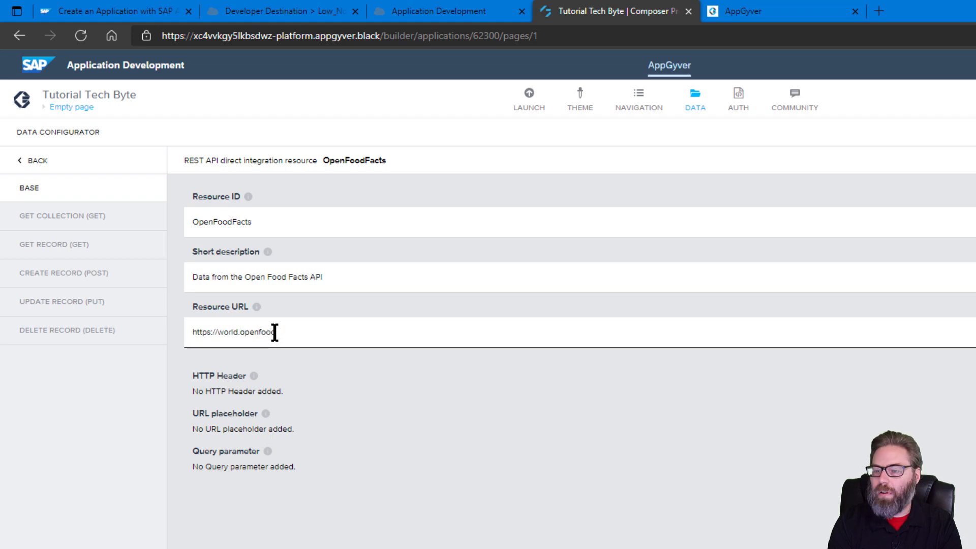
type("facts.org")
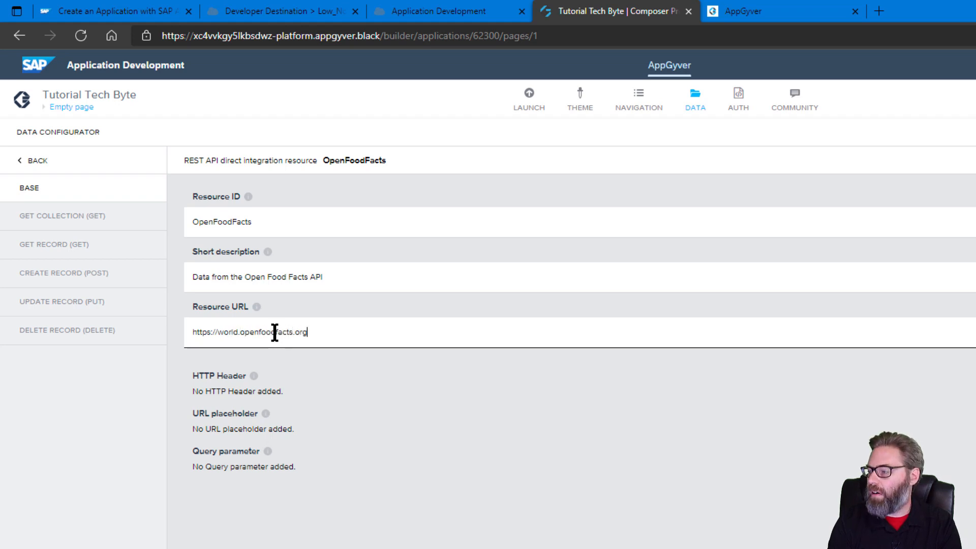
type("/api/")
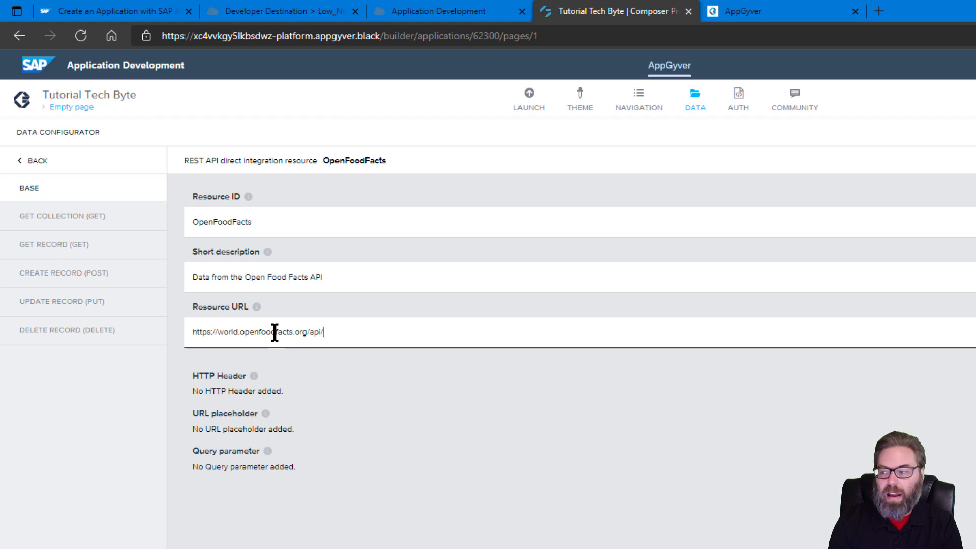
type("v0")
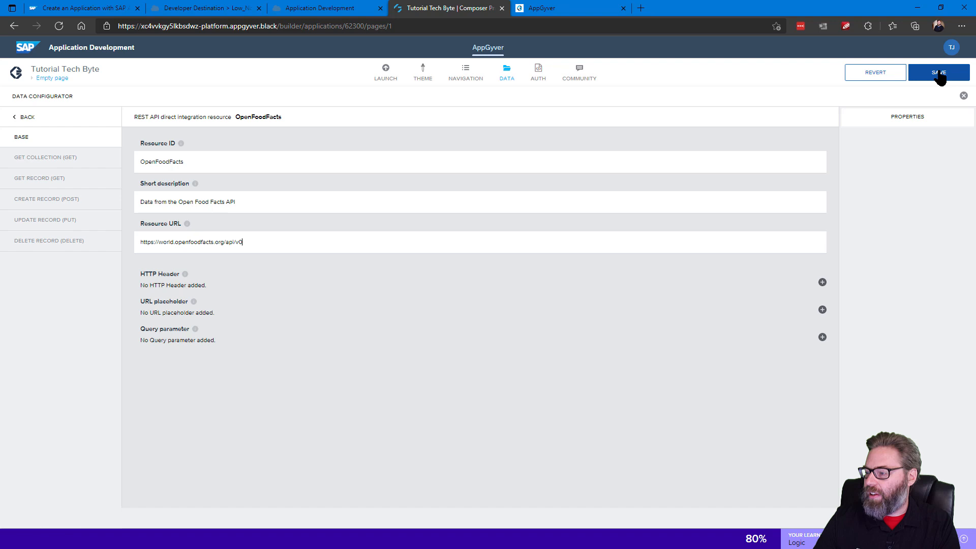
Save the application with the new OpenFoodFacts resource.
left_click(939, 72)
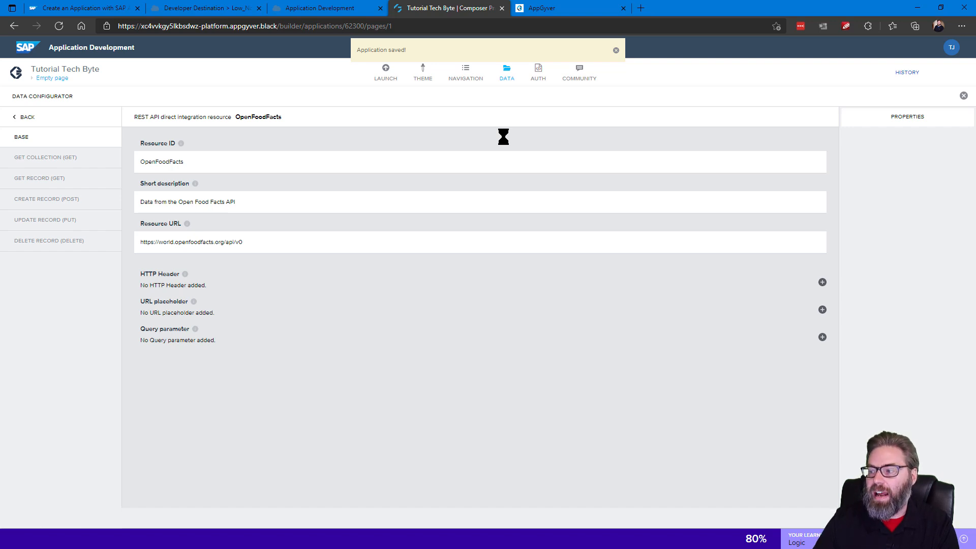
mouse_move(486, 143)
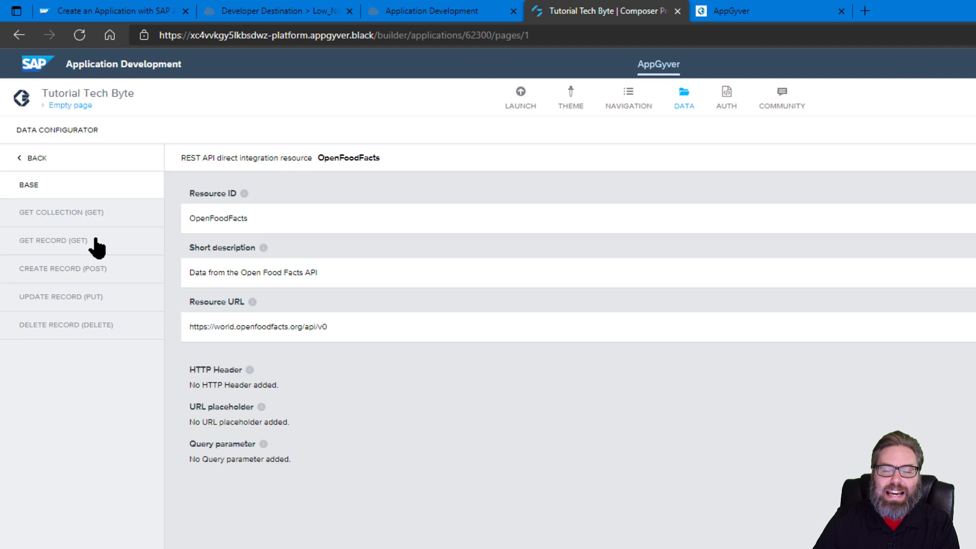
Set the GET record relative path to /product/{barcode}.json.
left_click(53, 241)
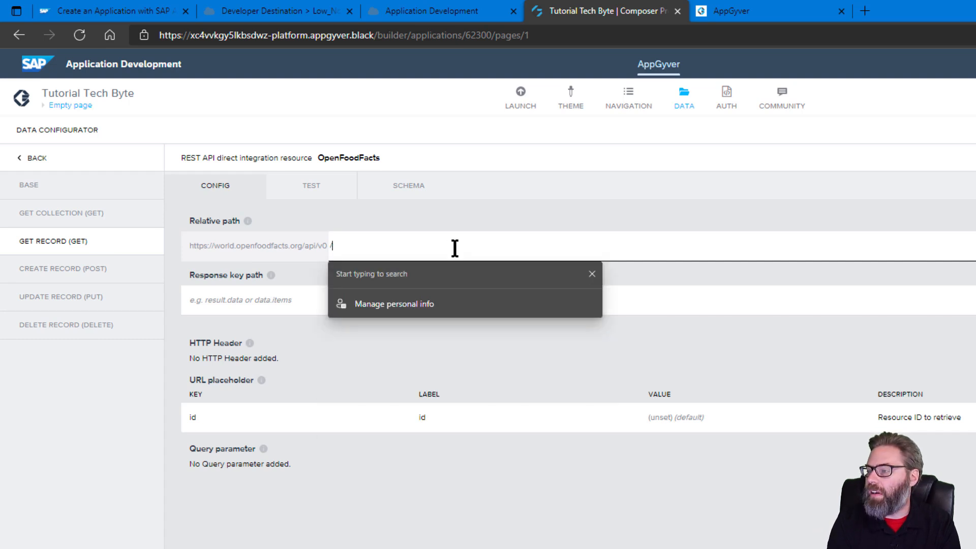
type("/product")
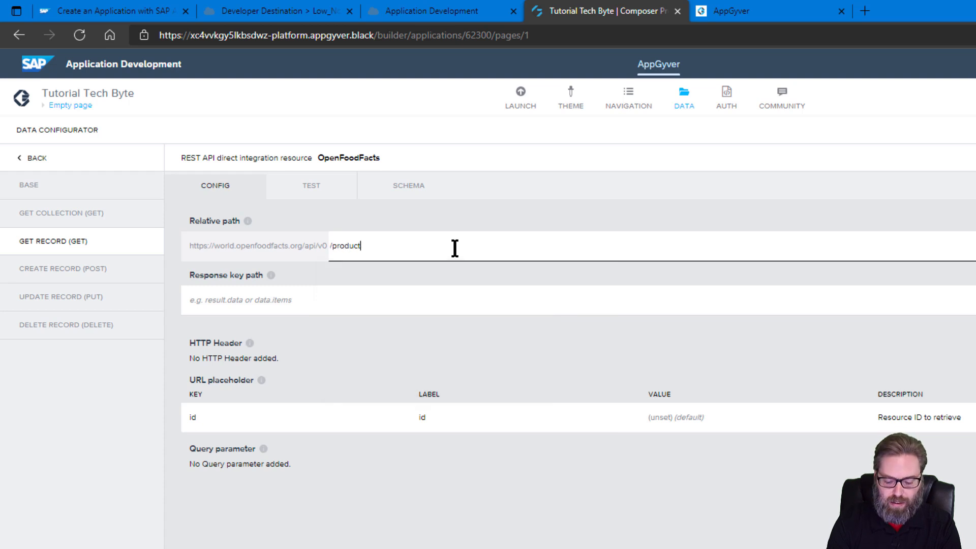
type("/{")
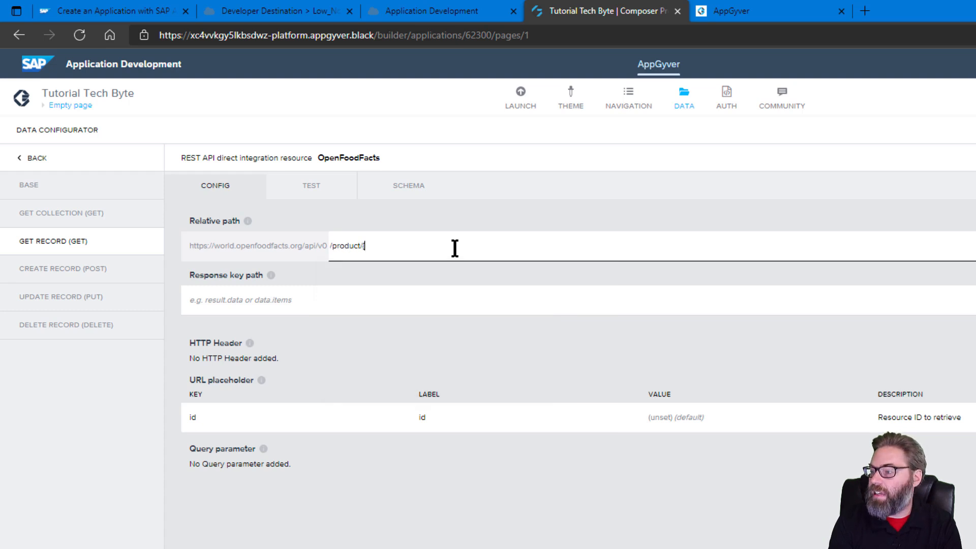
type("[barcode}")
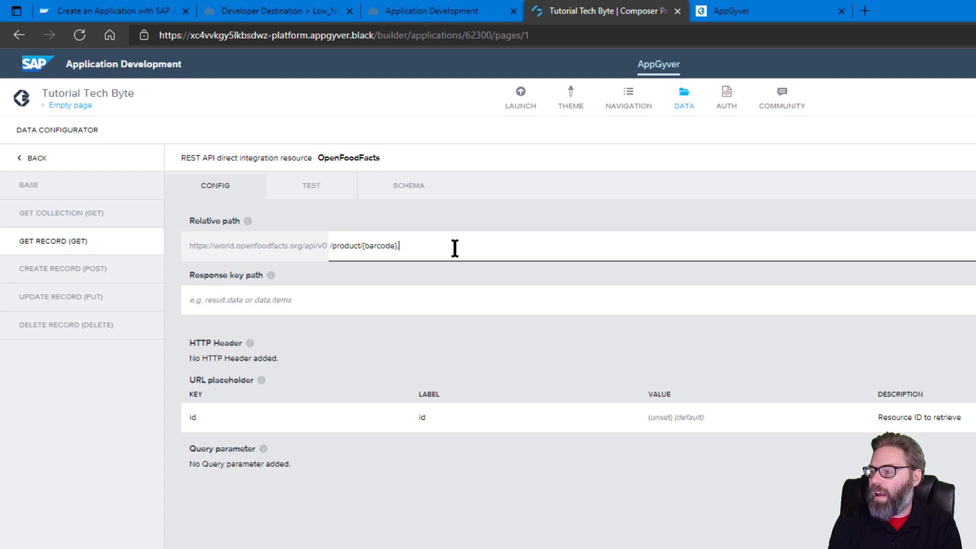
type(".json")
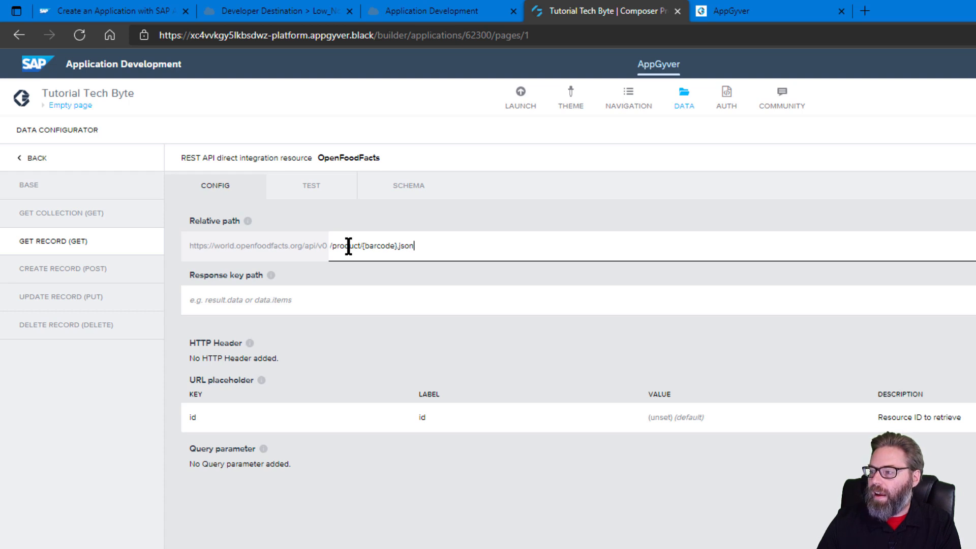
mouse_move(518, 219)
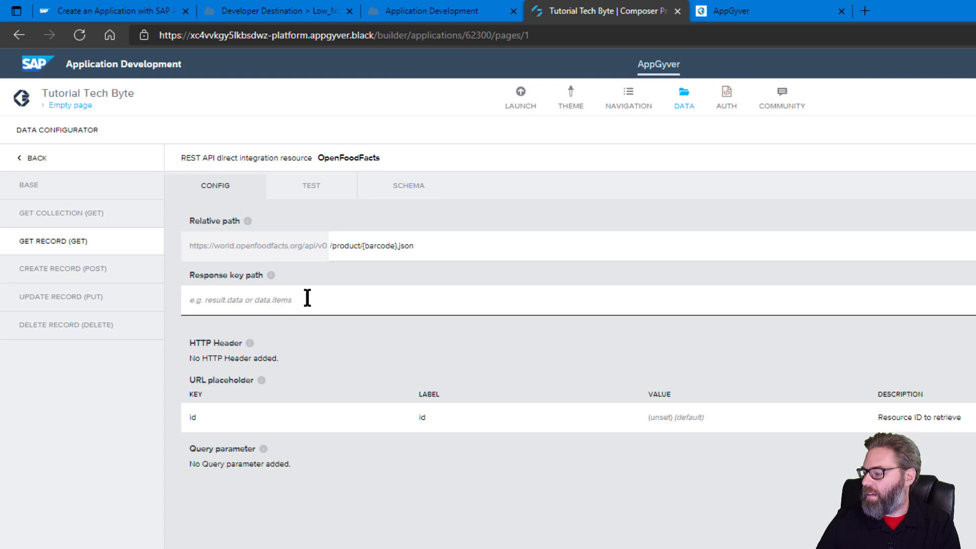
mouse_move(255, 295)
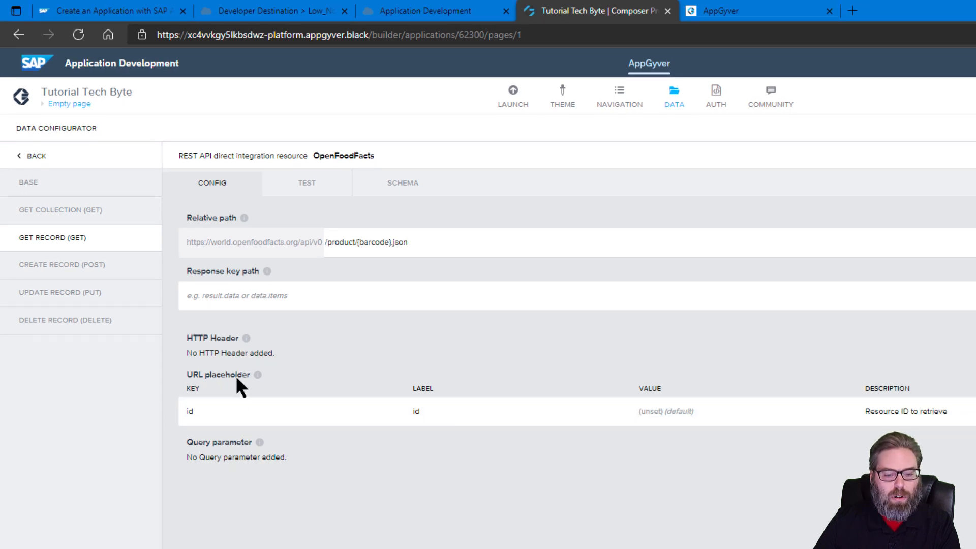
Rename the id URL placeholder to label Barcode, key barcode, and leave it required.
left_click(190, 411)
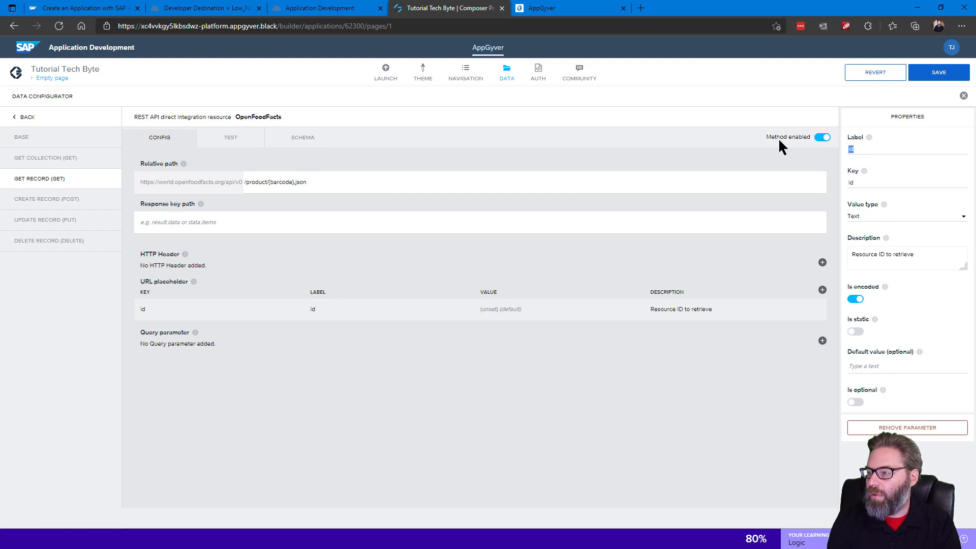
type("Barcode")
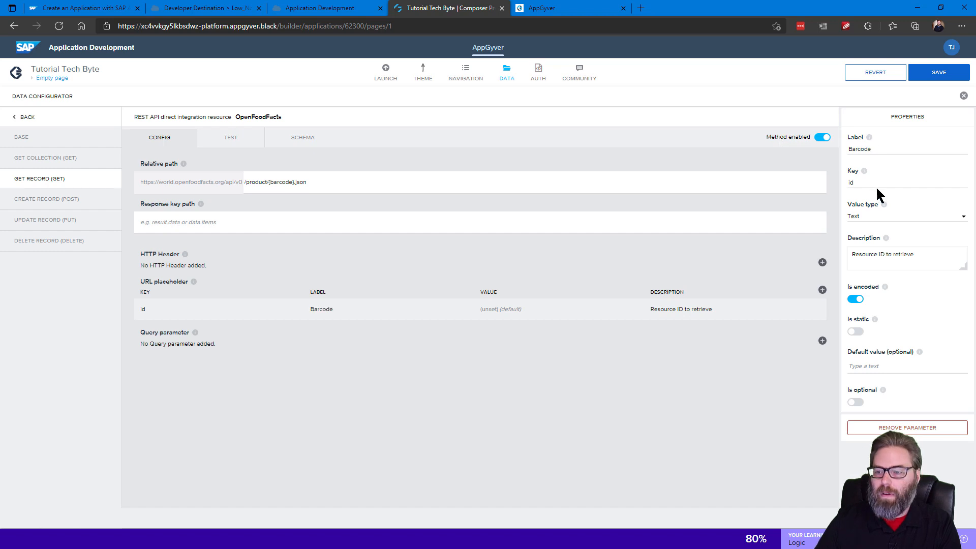
left_click(871, 182)
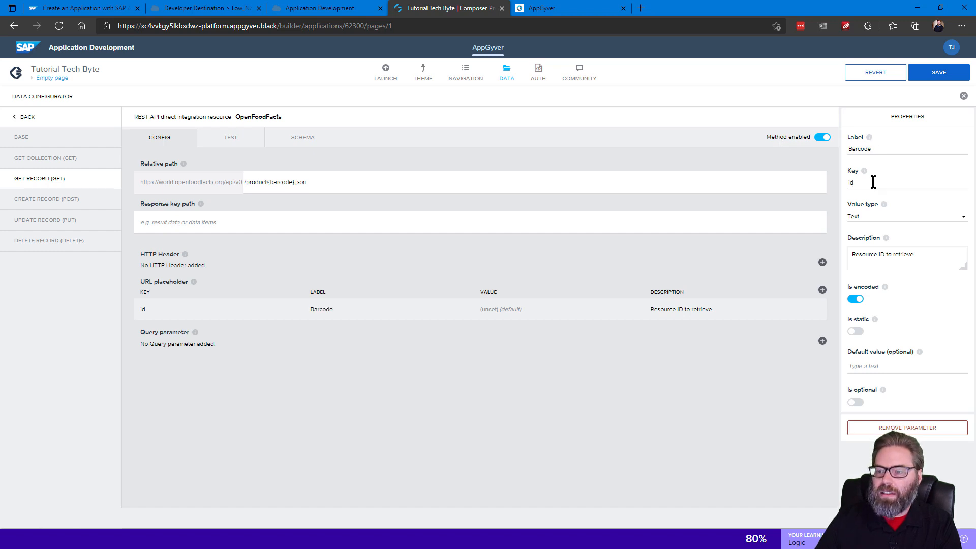
type("barcode")
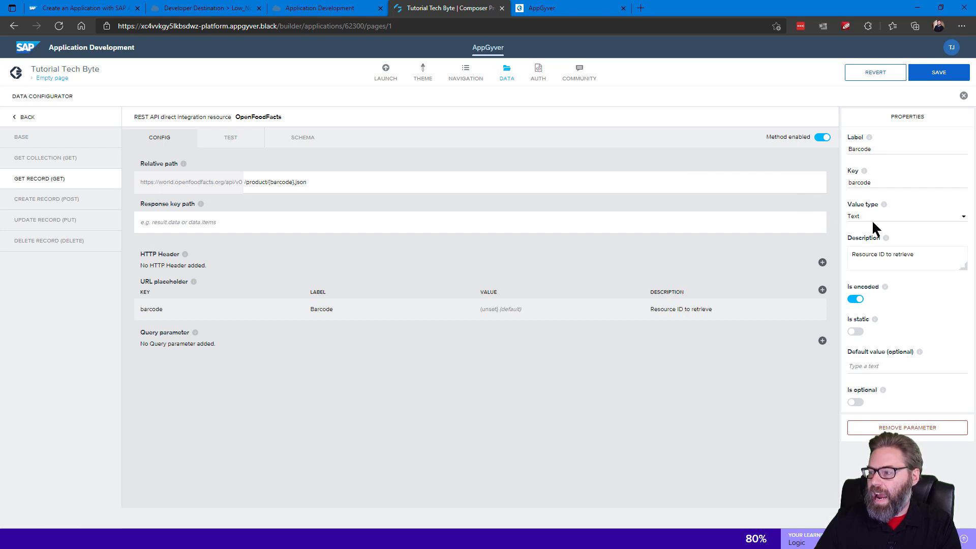
left_click(906, 258)
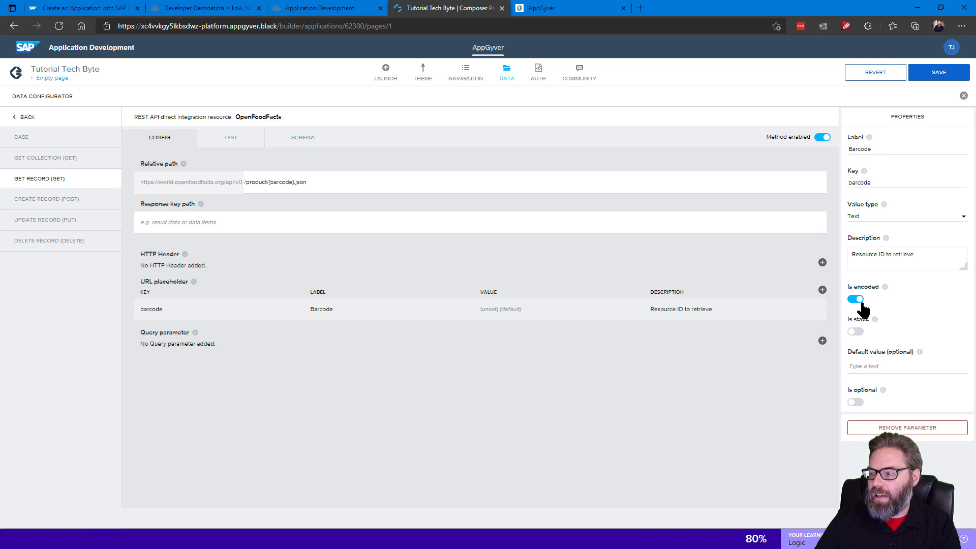
mouse_move(867, 340)
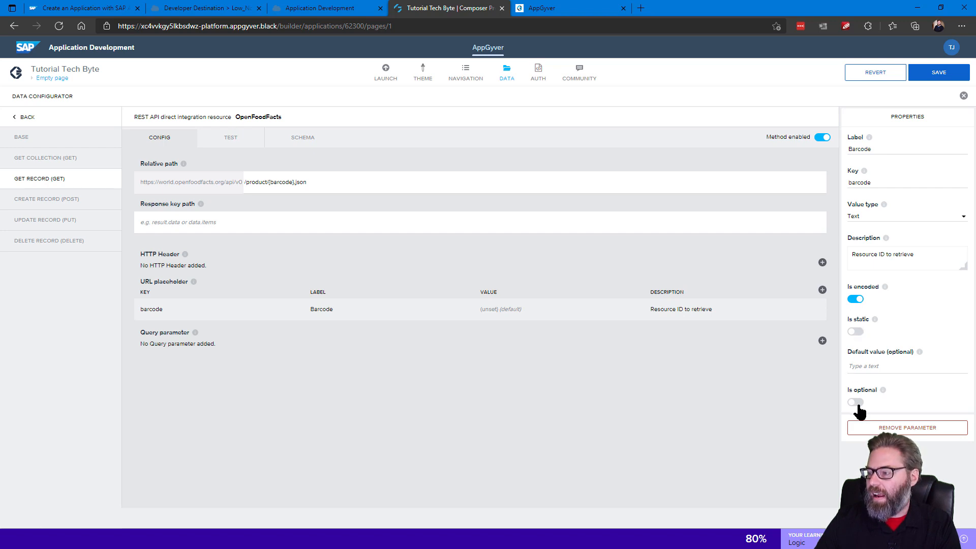
left_click(856, 402)
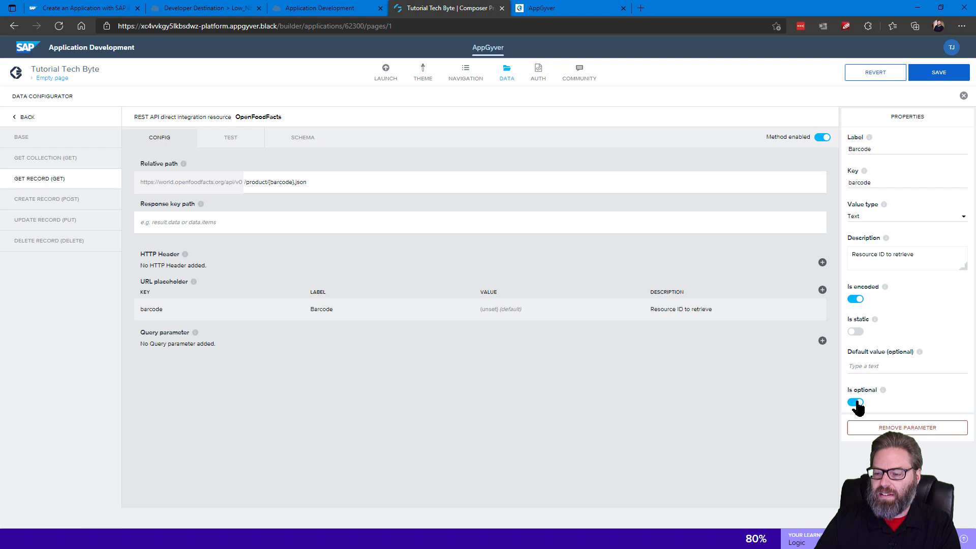
left_click(855, 401)
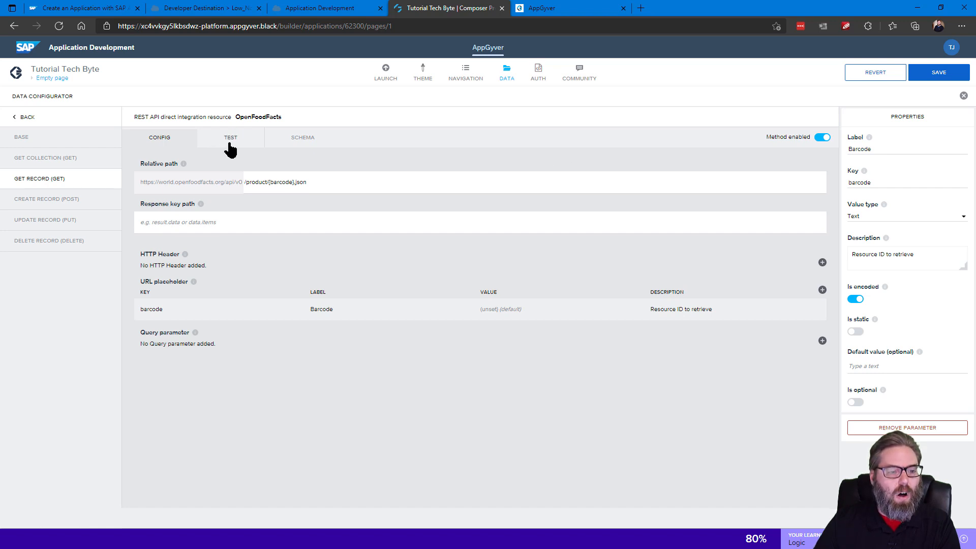
mouse_move(231, 144)
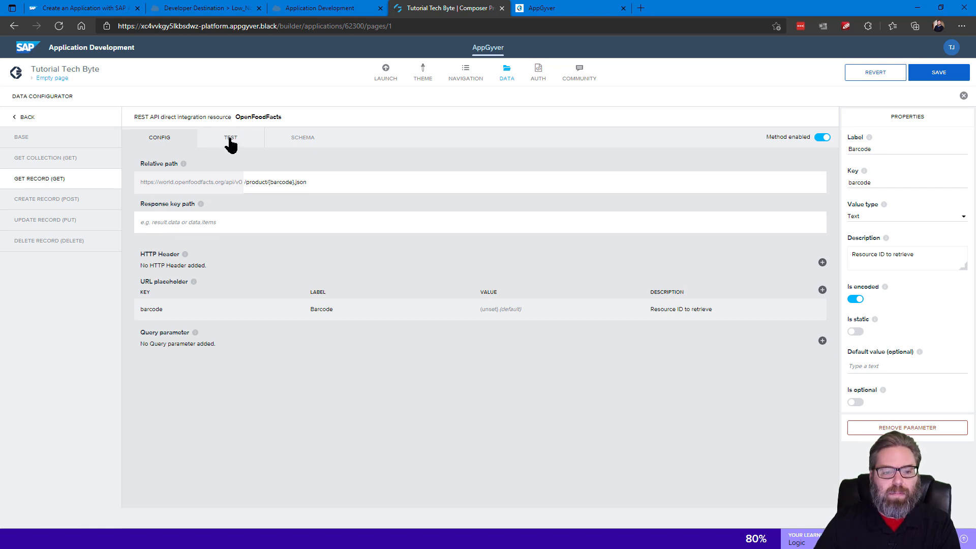
left_click(231, 137)
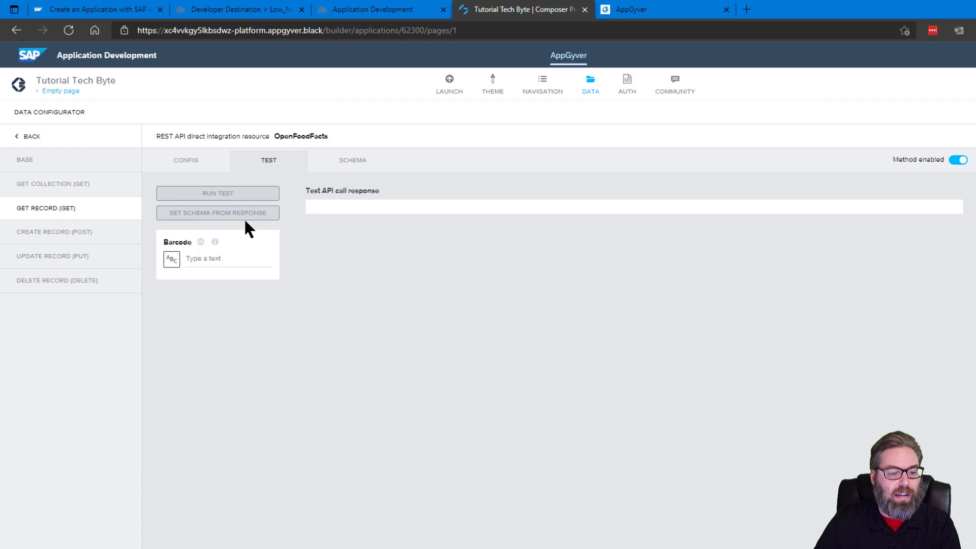
mouse_move(171, 259)
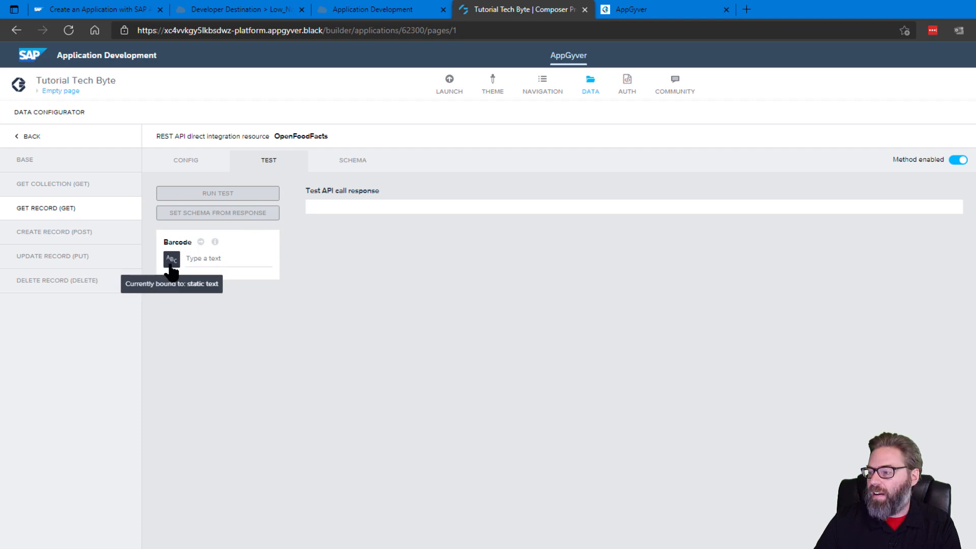
left_click(171, 258)
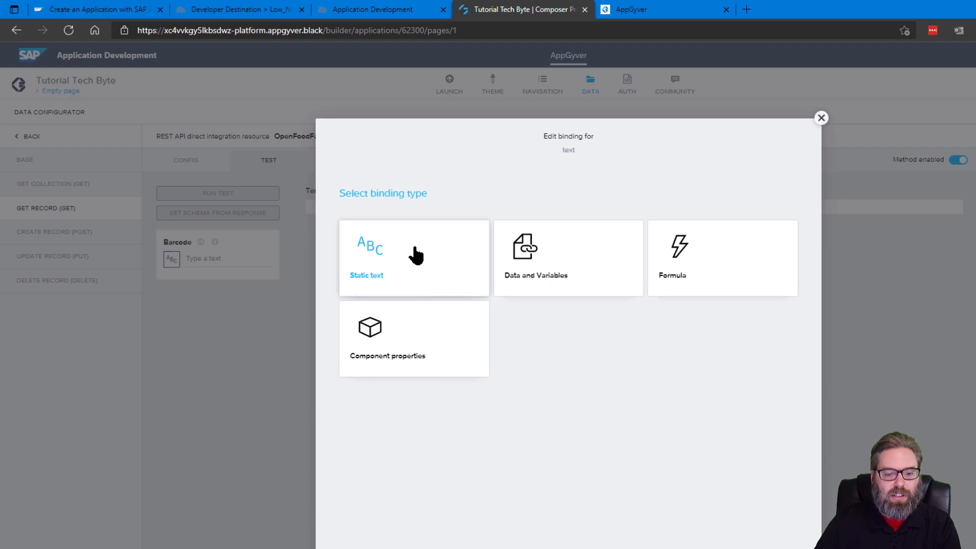
left_click(821, 118)
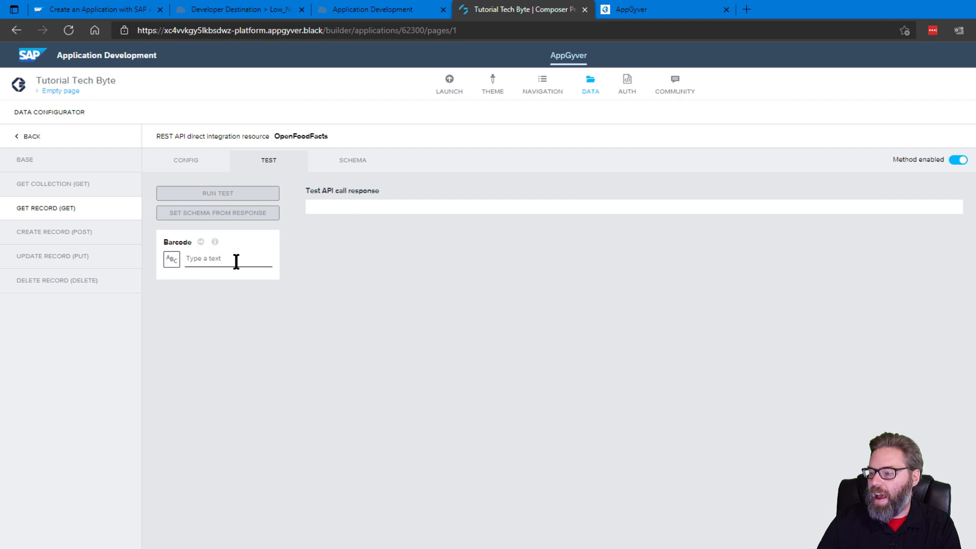
type("6")
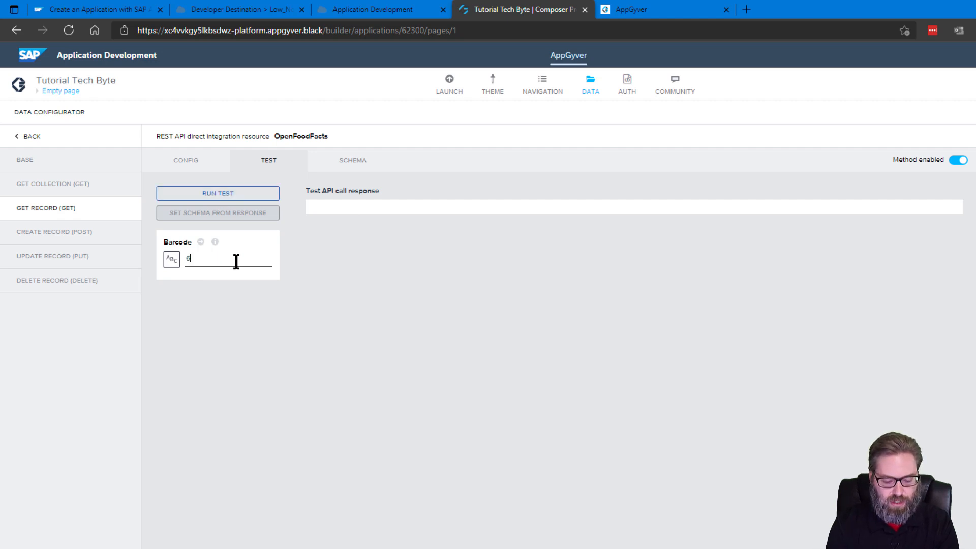
type("416453061361")
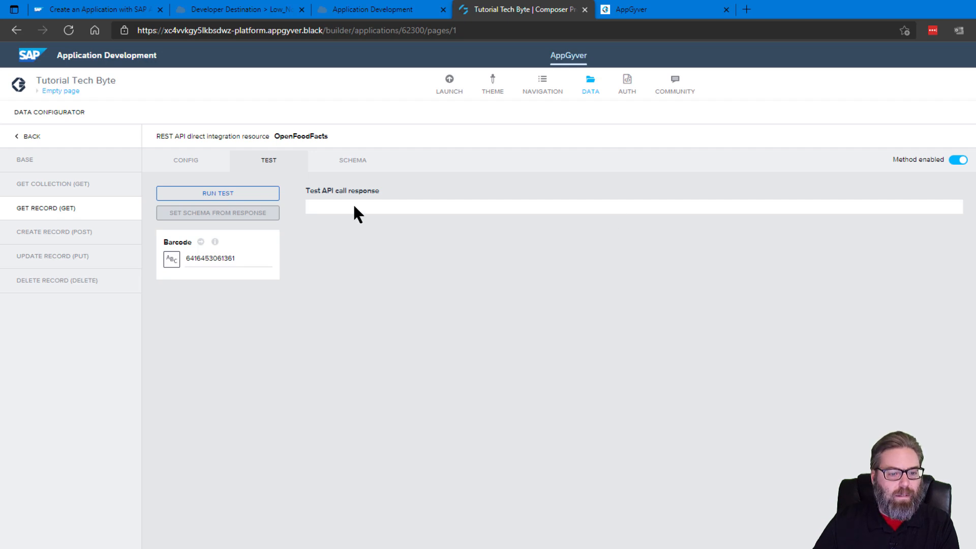
Run the test call and review the returned product JSON with Status OK.
left_click(218, 193)
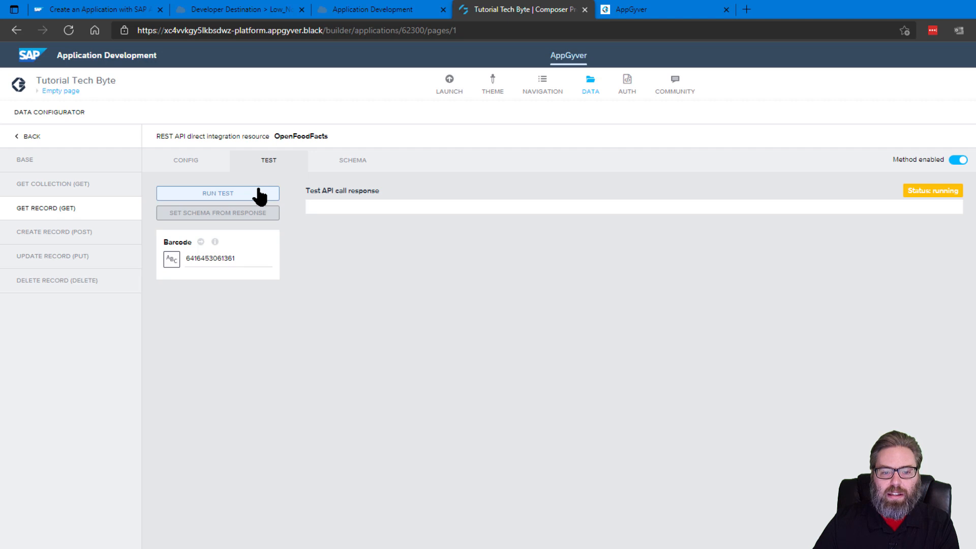
left_click(218, 194)
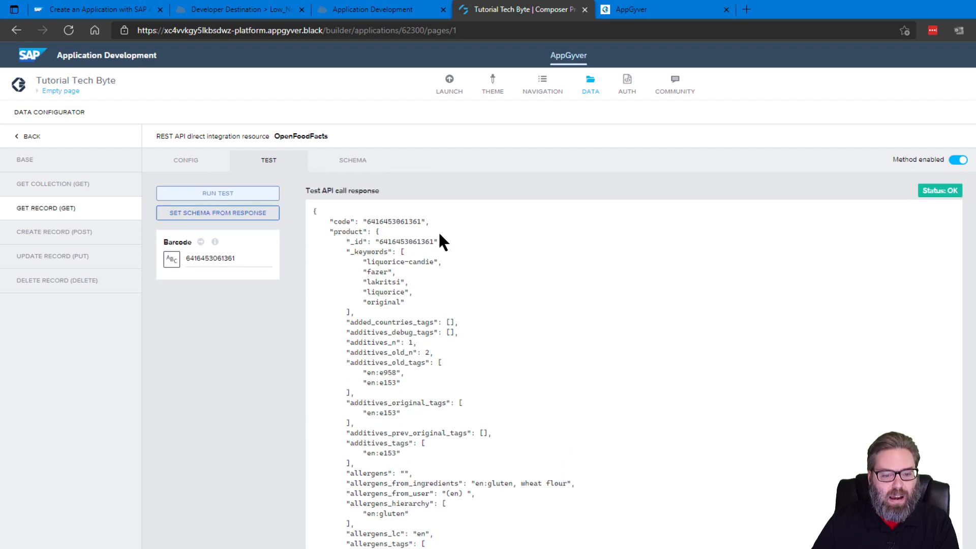
scroll("down", 3)
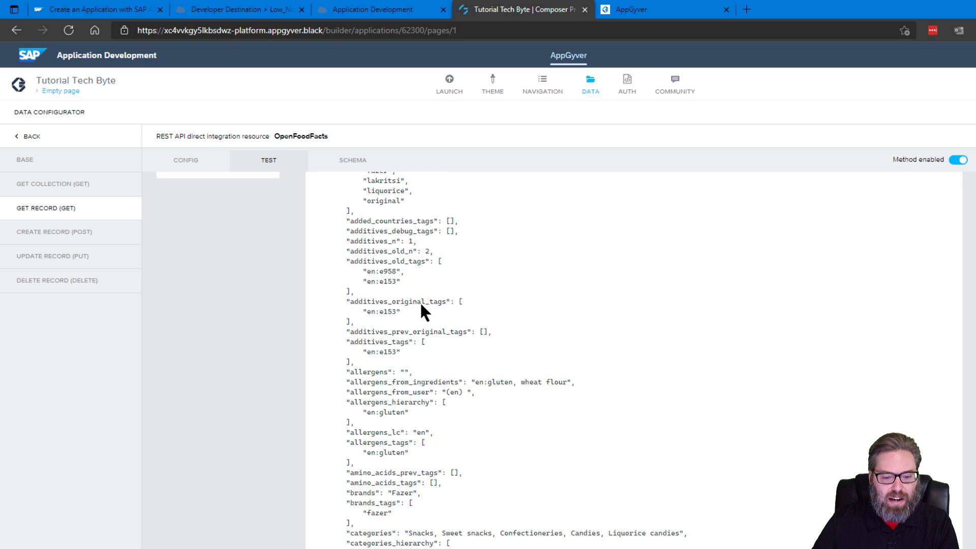
scroll("down", 3)
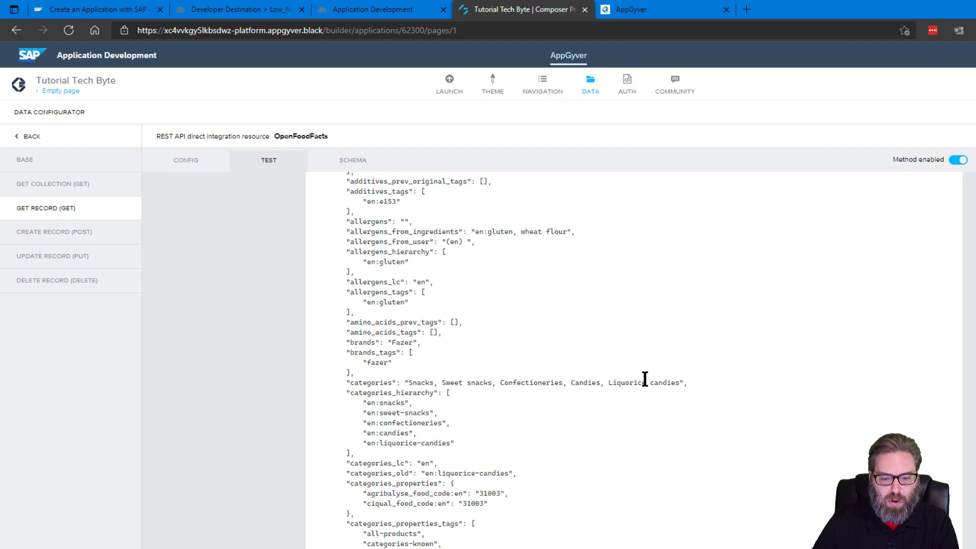
scroll("down", 3)
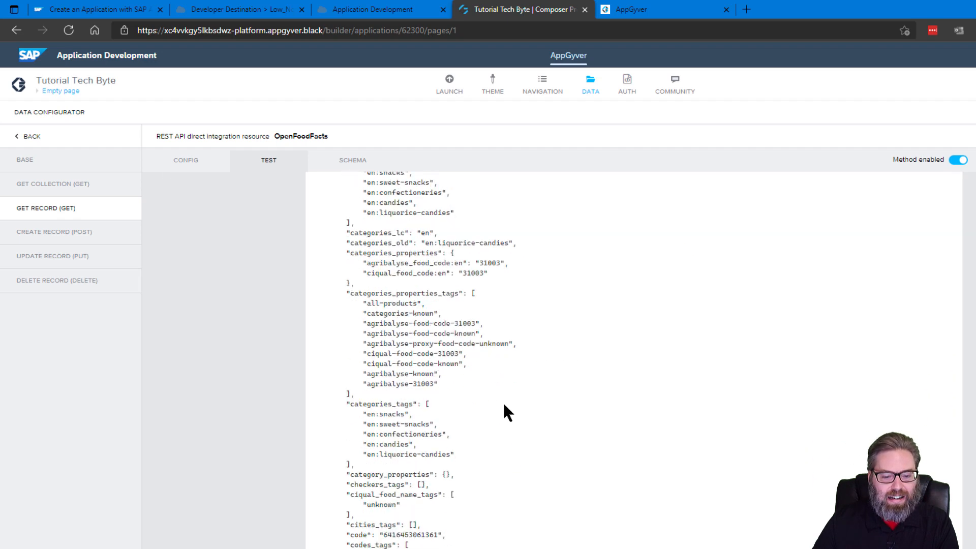
scroll("down", 3)
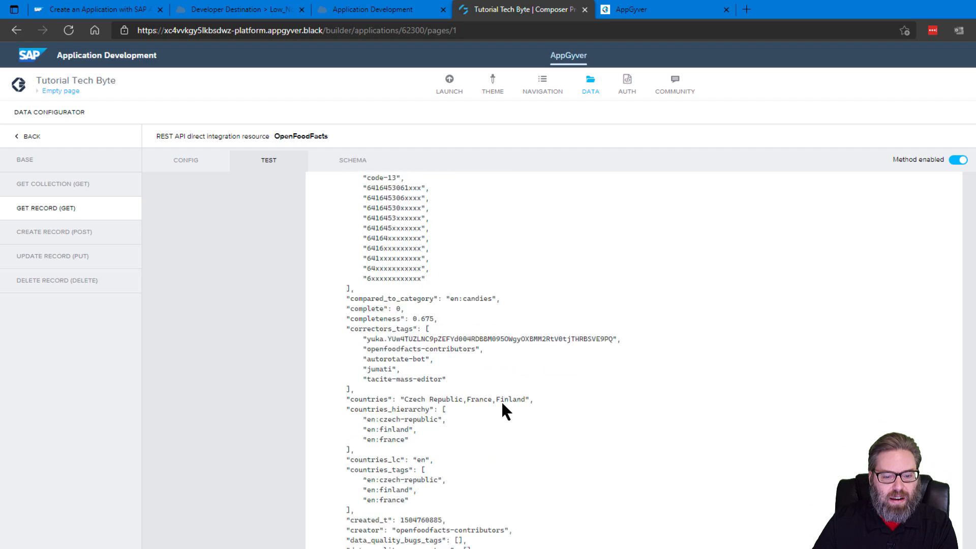
scroll("down", 3)
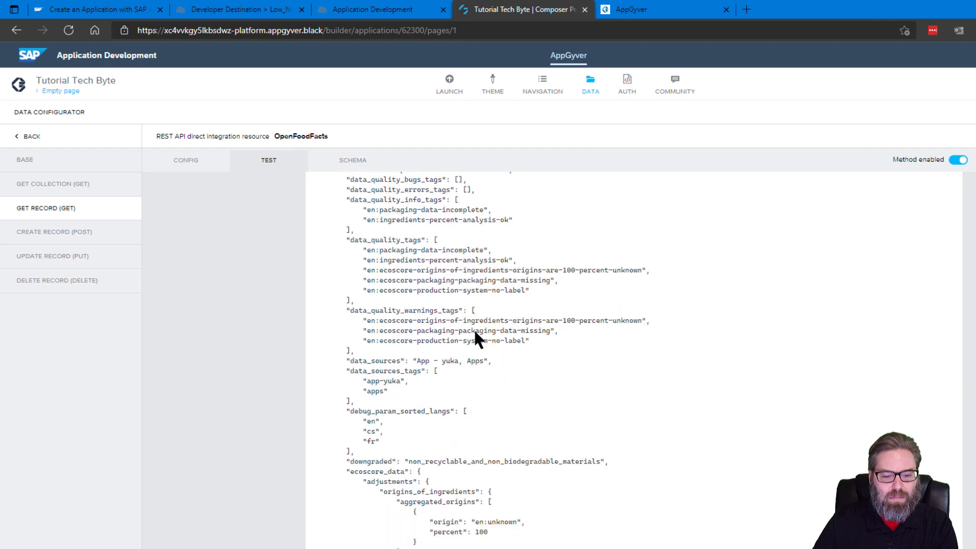
scroll("down", 3)
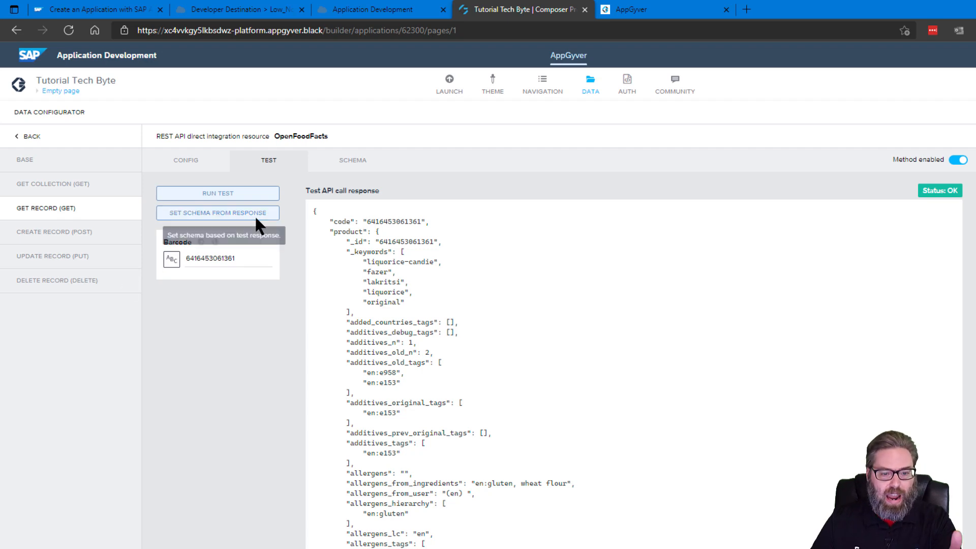
mouse_move(244, 221)
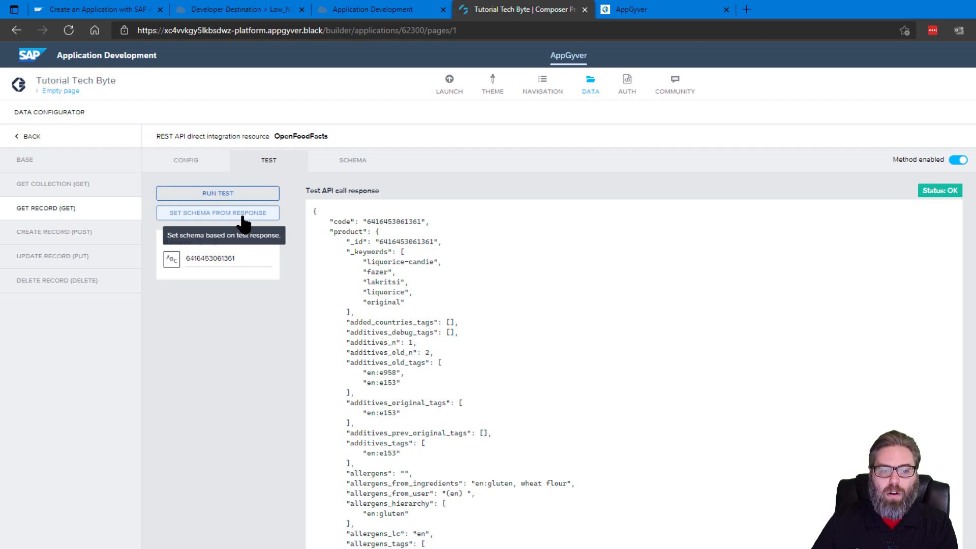
Generate the GET record response schema from the test response.
left_click(218, 213)
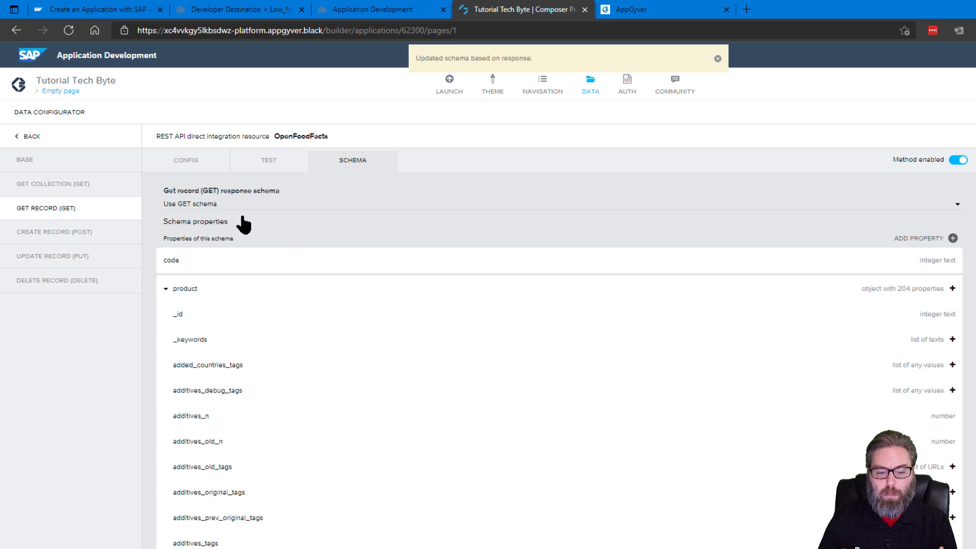